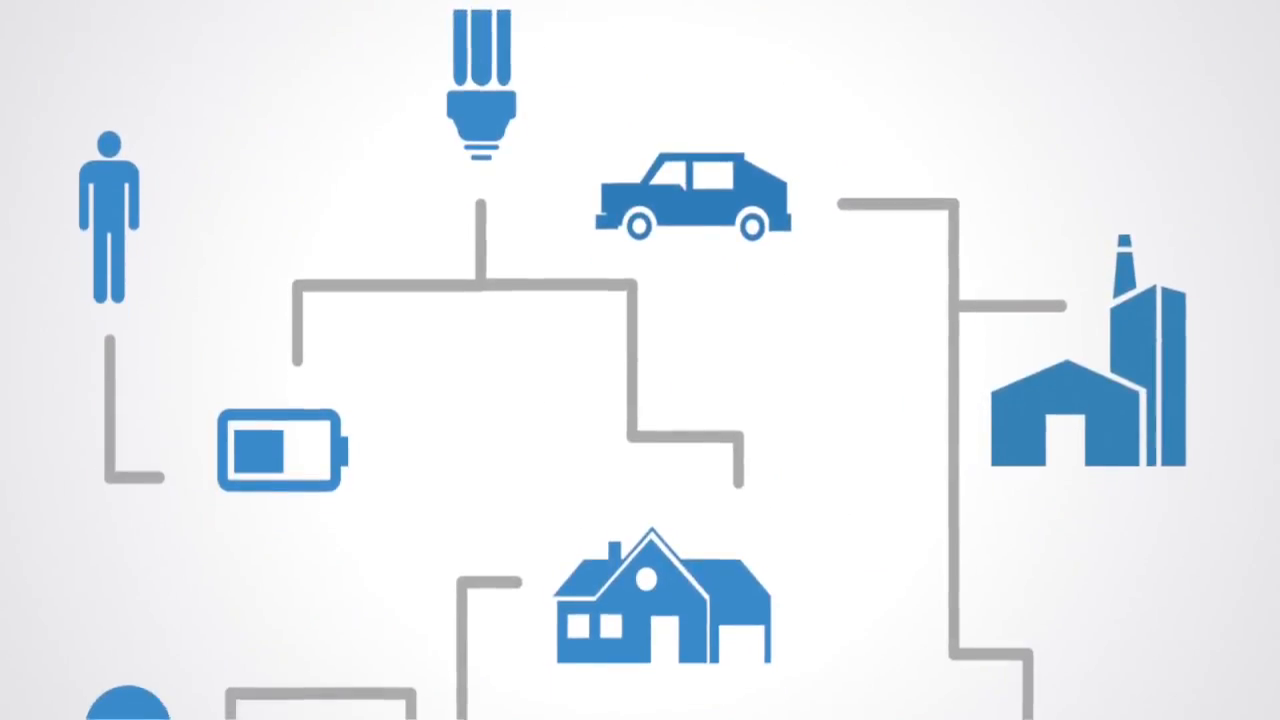
scroll(down, 3)
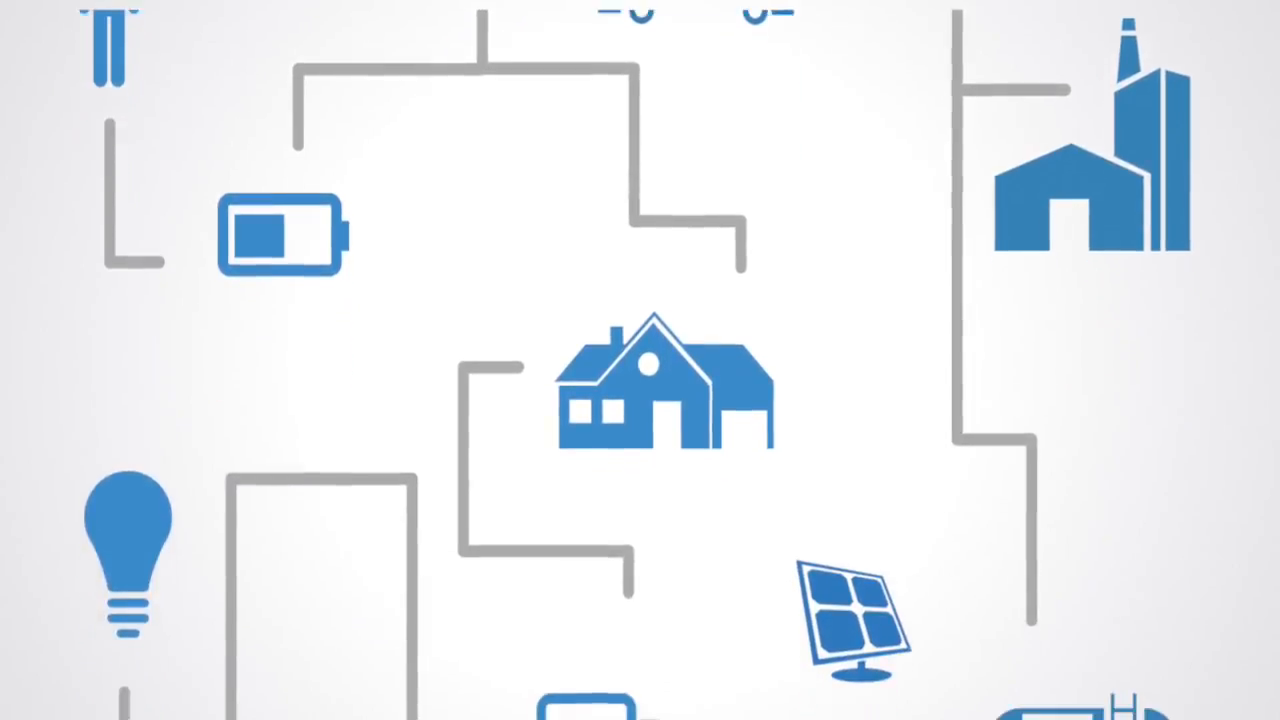